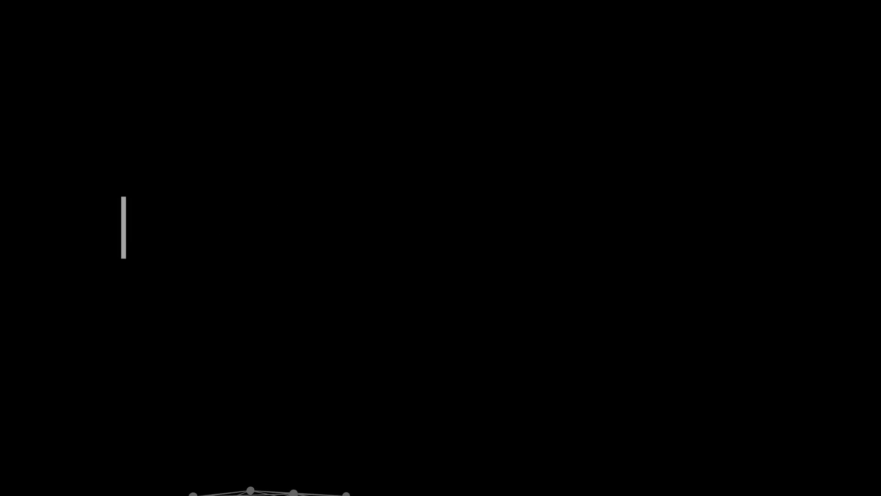
text(Digital Culture / Clutter)
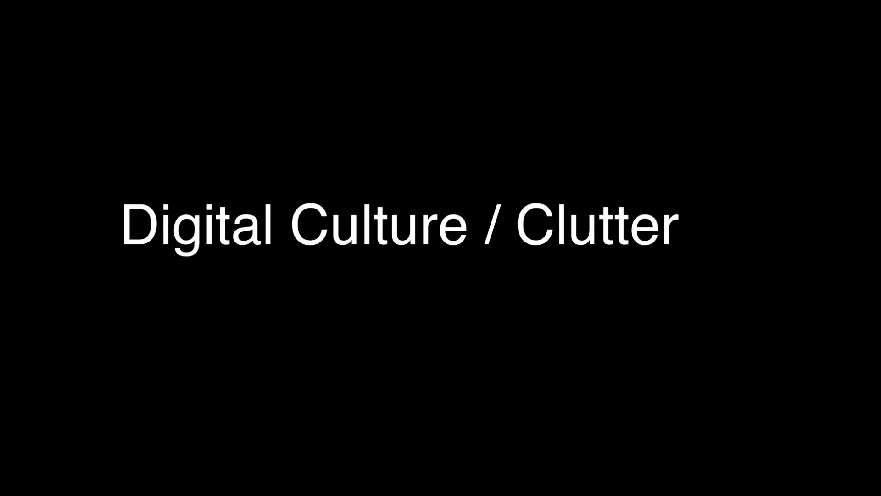